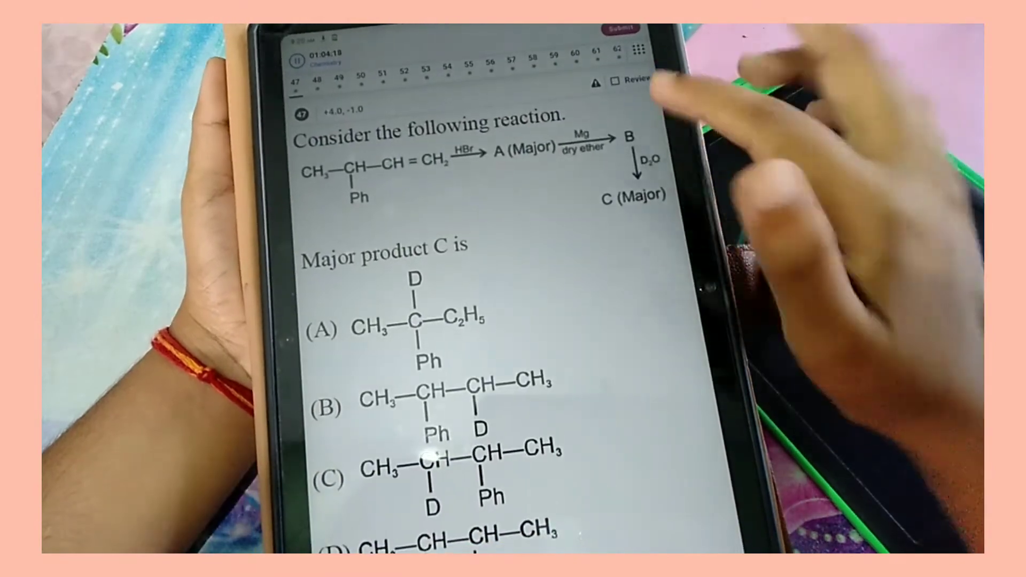
# Scroll down past the chemistry question to the answered, unanswered and review-marked summary
pyautogui.scroll(-3)
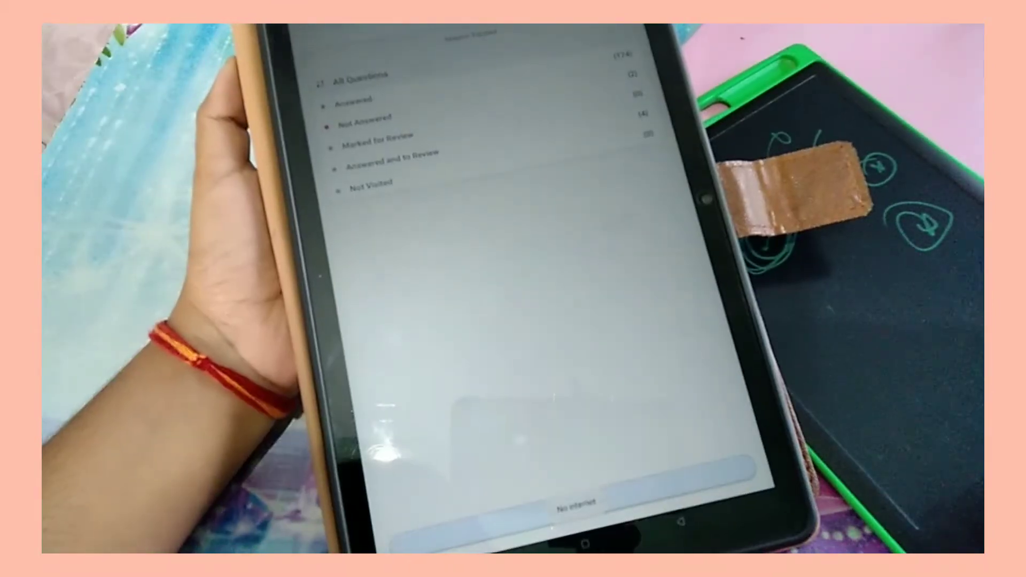
# Submit the mock test and confirm, revealing 597/720 with 155 correct and 87% accuracy
pyautogui.click(578, 505)
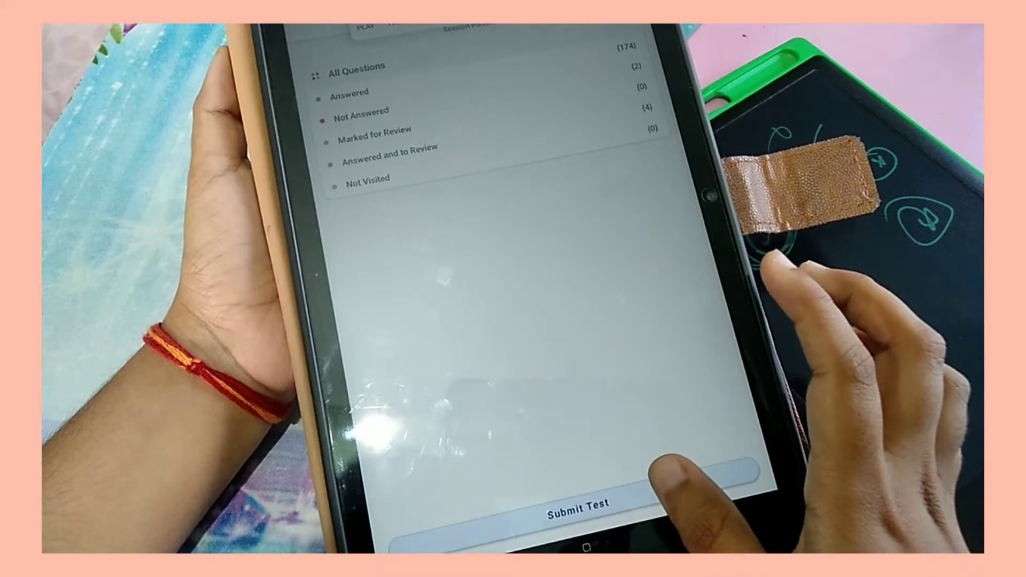
pyautogui.click(576, 504)
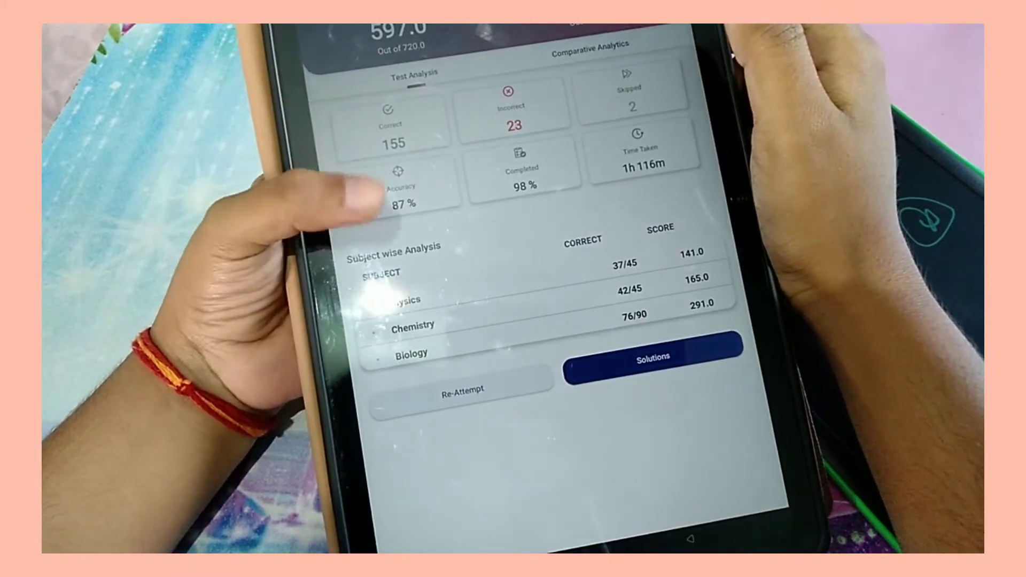
pyautogui.click(650, 358)
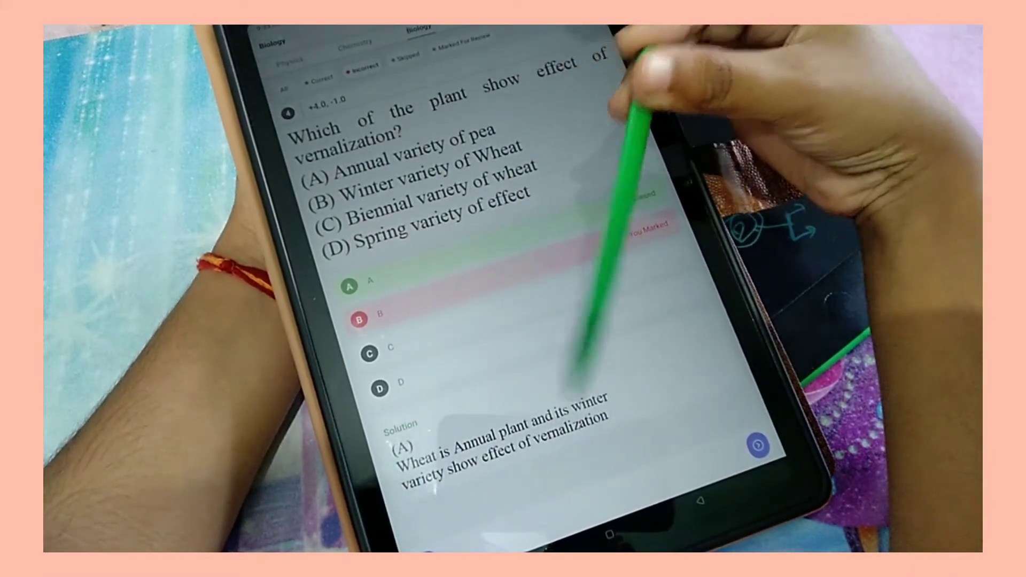
pyautogui.moveTo(471, 190)
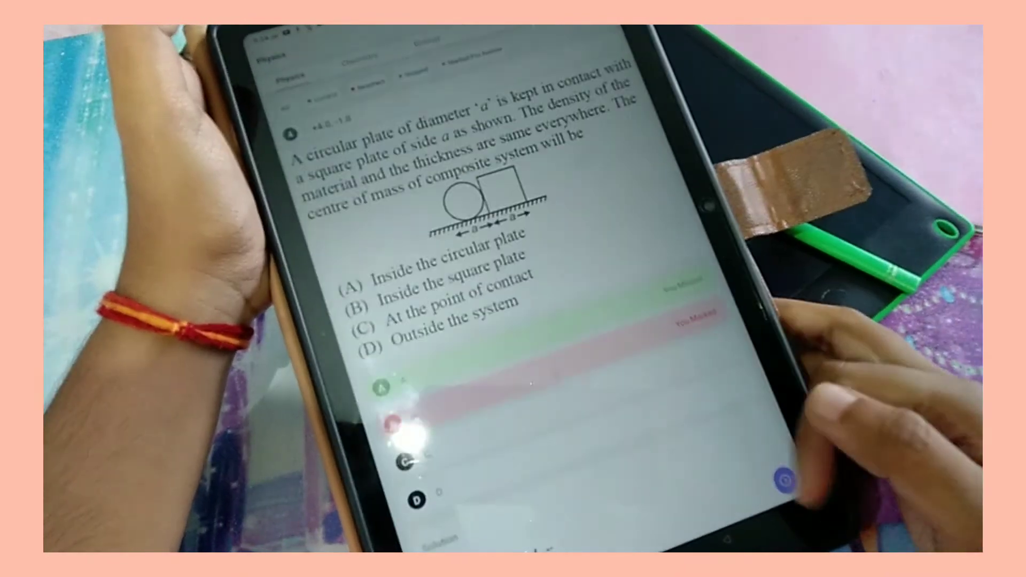
# Scroll through the Physics centre-of-mass solution to the working inside the square plate
pyautogui.scroll(-3)
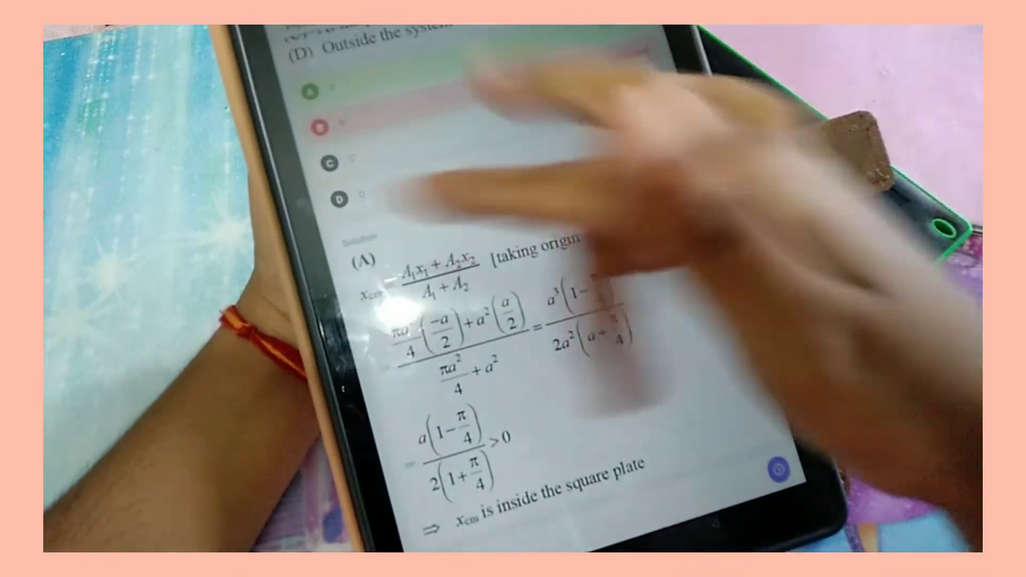